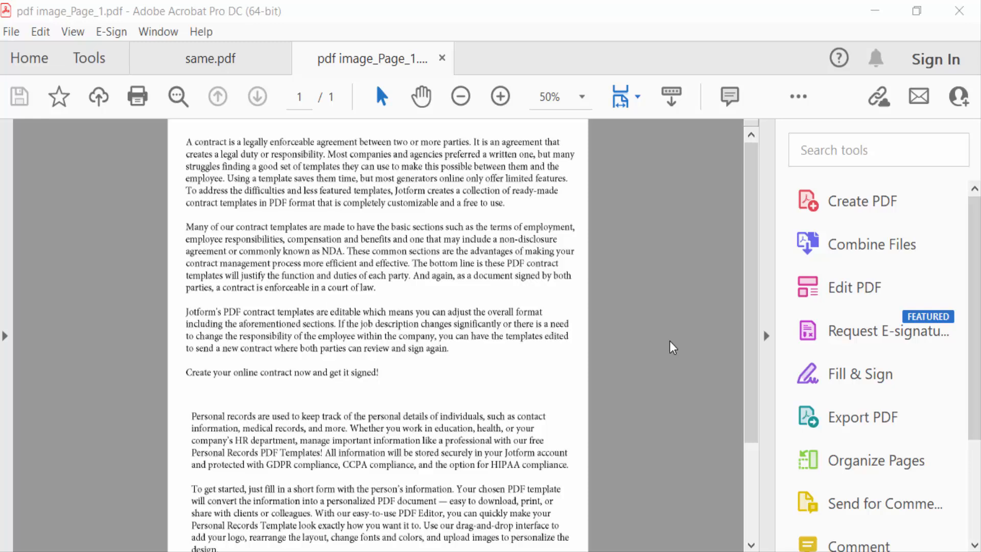
{"action": "mouse_move", "coordinate": [650, 375]}
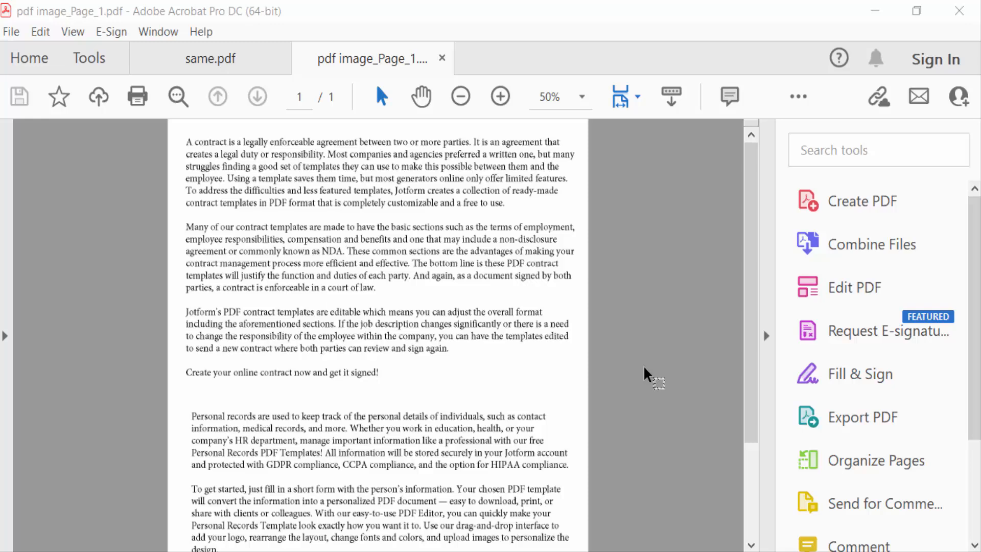
{"action": "mouse_move", "coordinate": [646, 375]}
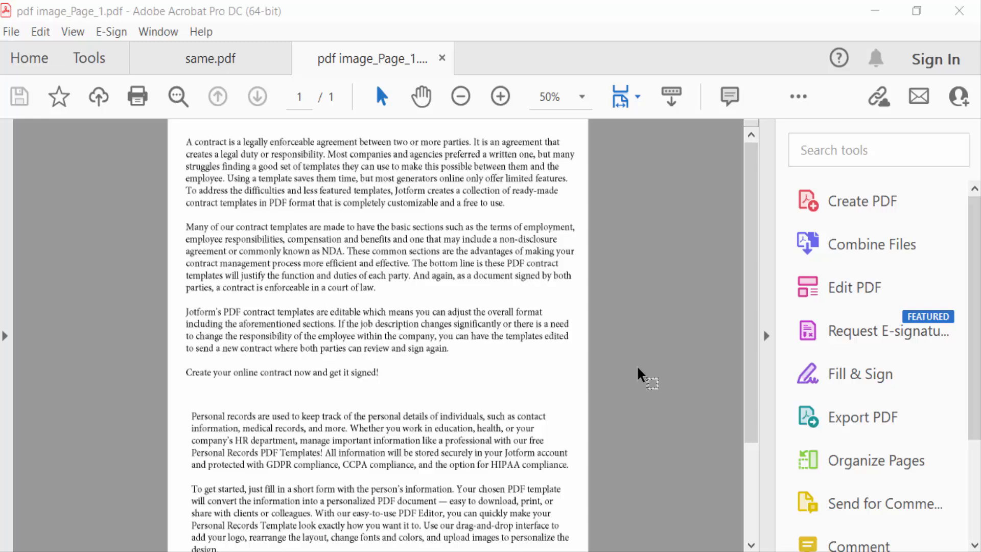
{"action": "mouse_move", "coordinate": [397, 329]}
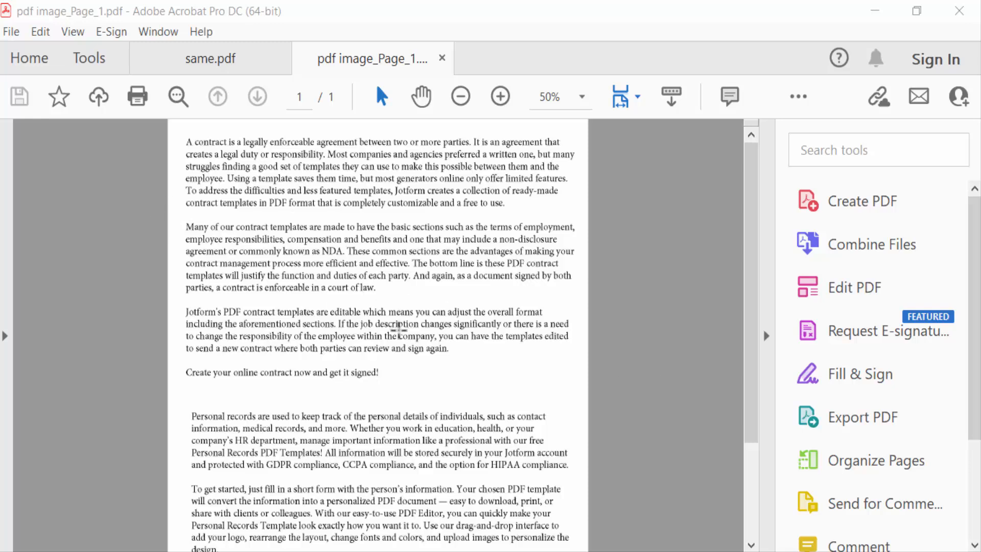
Step: Choose the Dark Gray theme under View > Display Theme for the whole interface
{"action": "scroll", "scroll_direction": "down", "scroll_amount": 3}
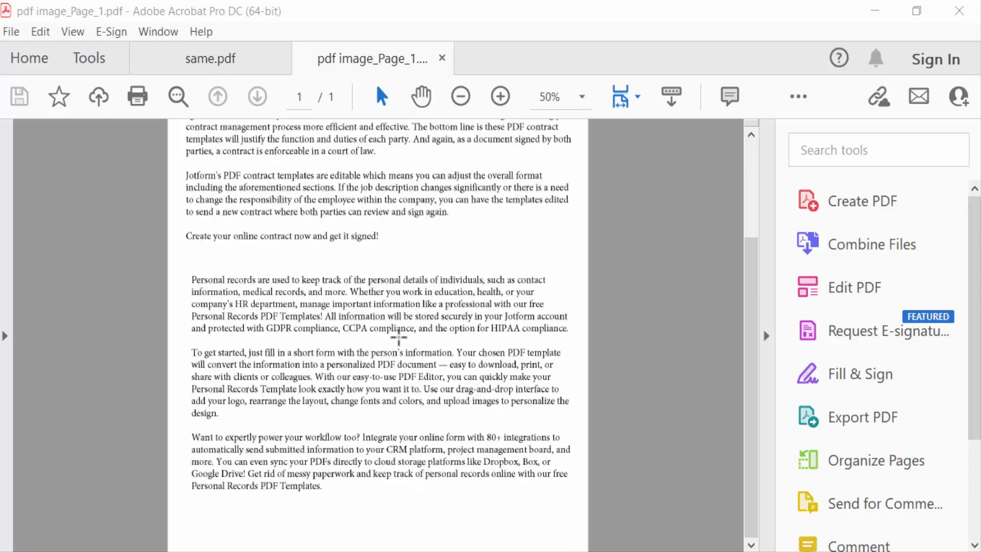
{"action": "mouse_move", "coordinate": [363, 326]}
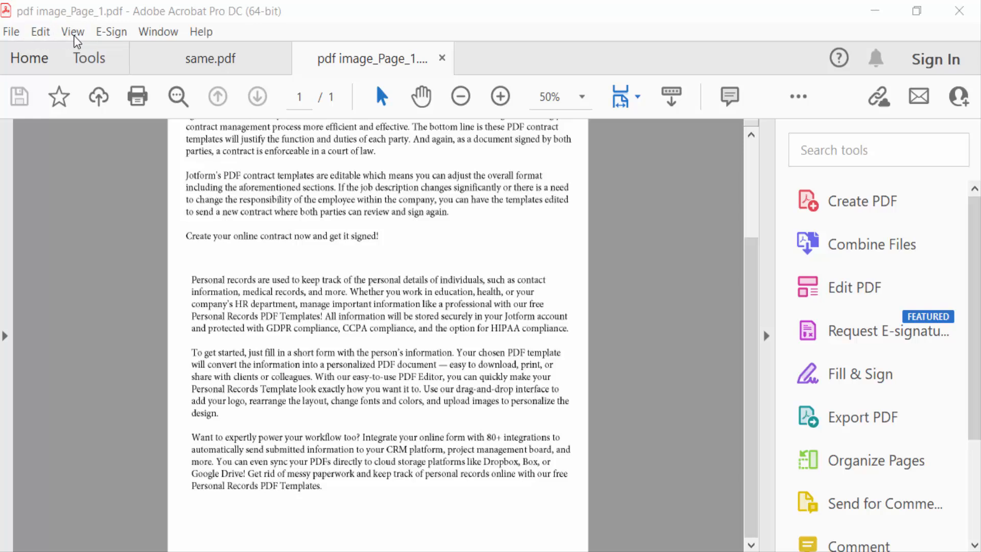
{"action": "left_click", "coordinate": [72, 31]}
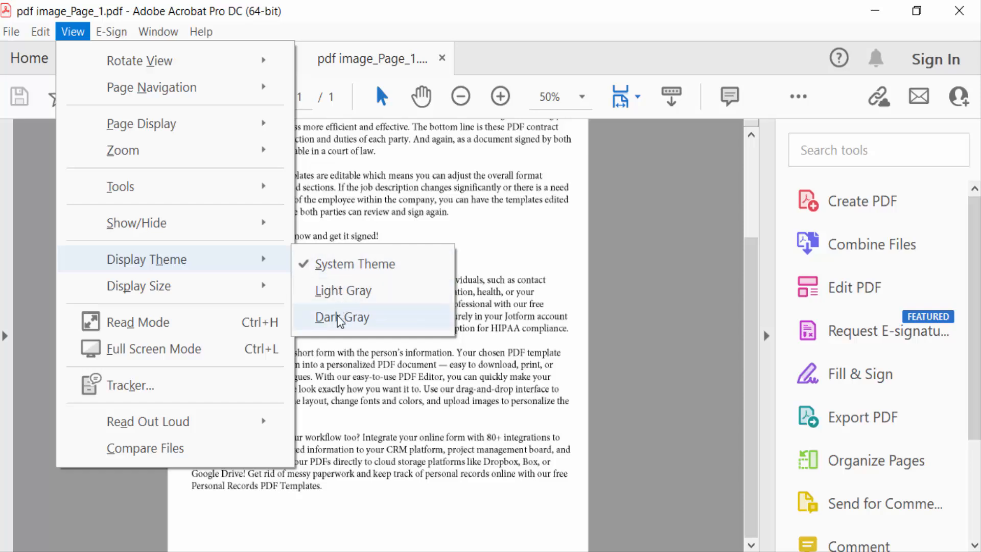
{"action": "left_click", "coordinate": [342, 317]}
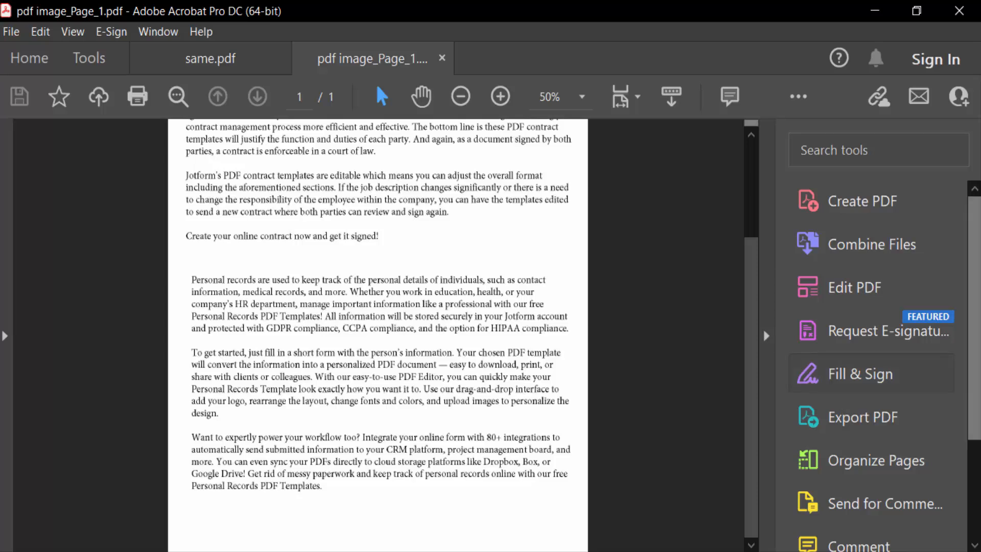
{"action": "scroll", "scroll_direction": "down", "scroll_amount": 3}
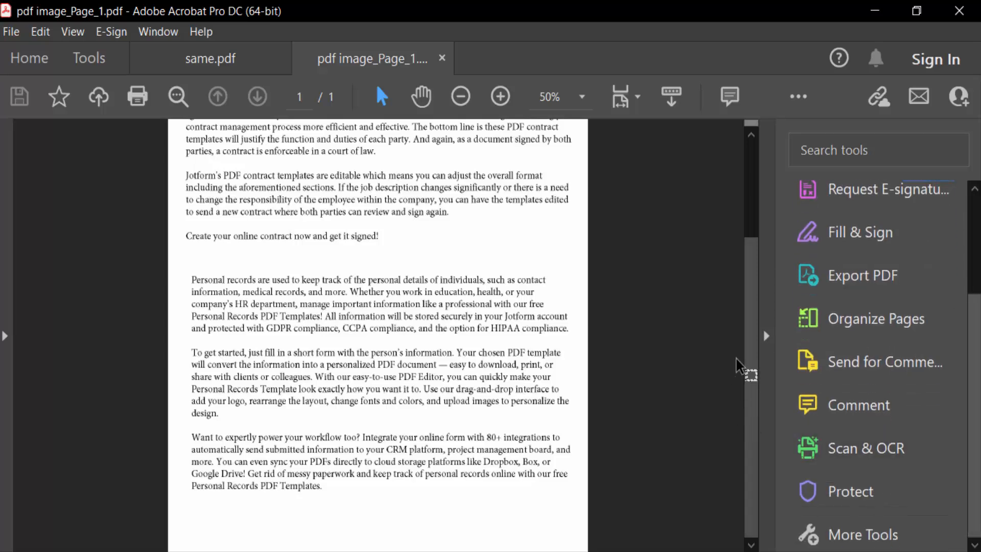
{"action": "scroll", "scroll_direction": "up", "scroll_amount": 3}
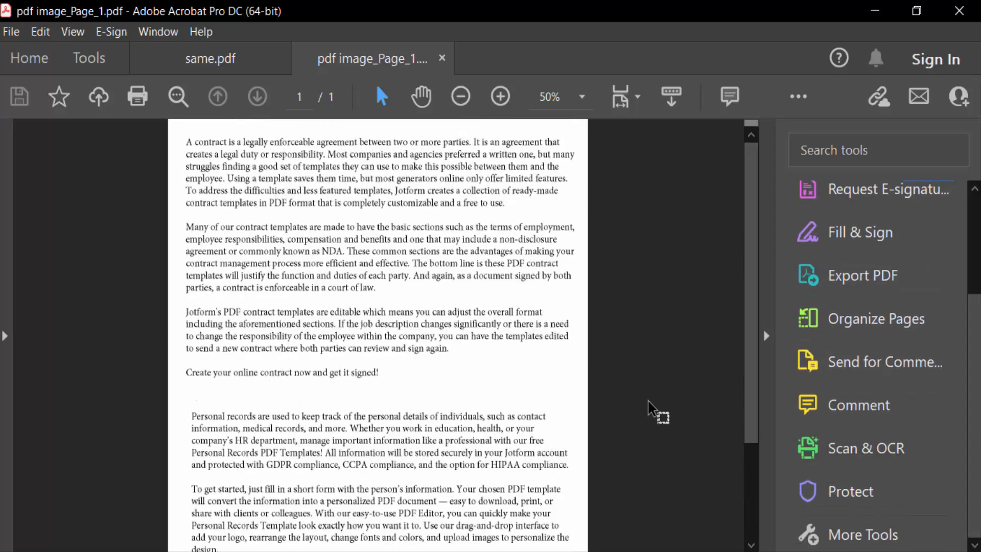
{"action": "scroll", "scroll_direction": "down", "scroll_amount": 3}
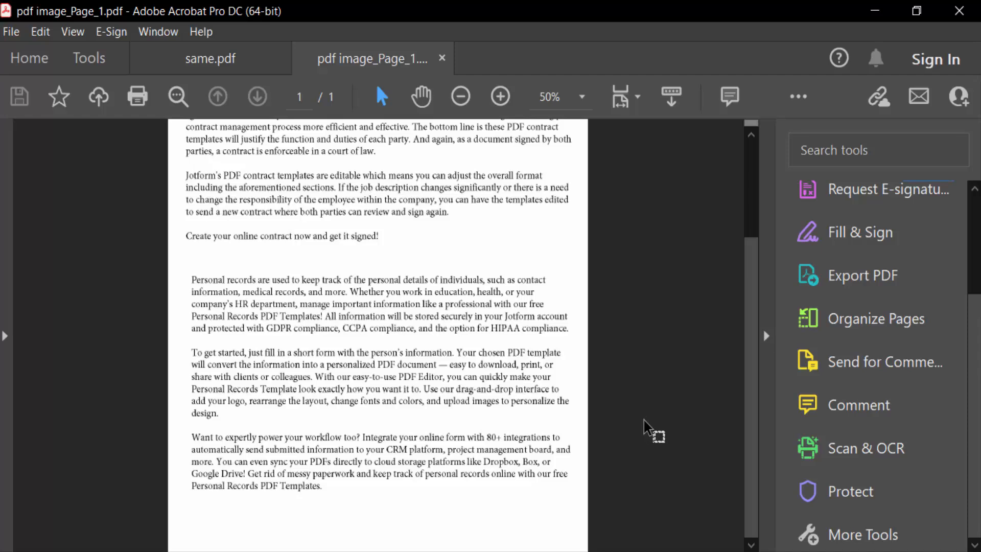
{"action": "mouse_move", "coordinate": [601, 444]}
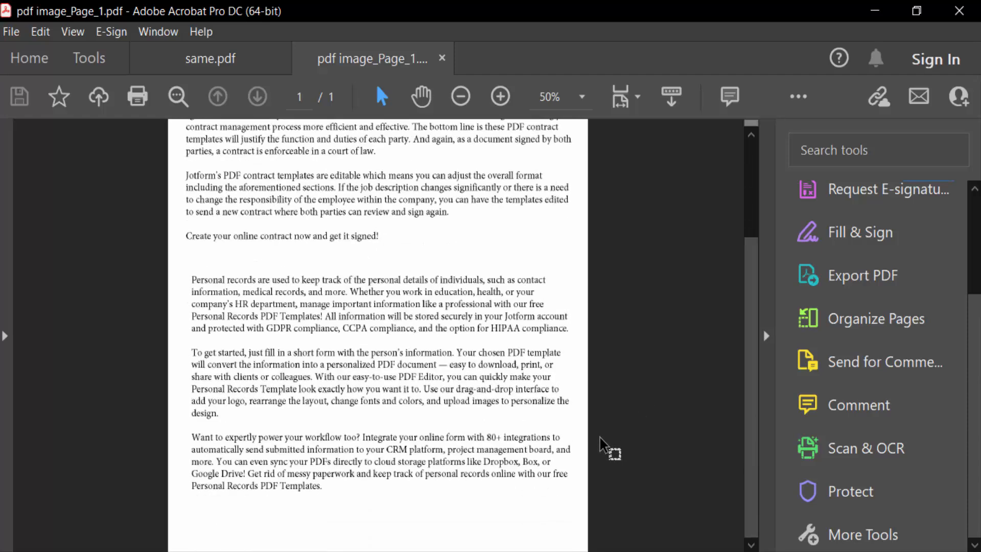
{"action": "scroll", "scroll_direction": "up", "scroll_amount": 3}
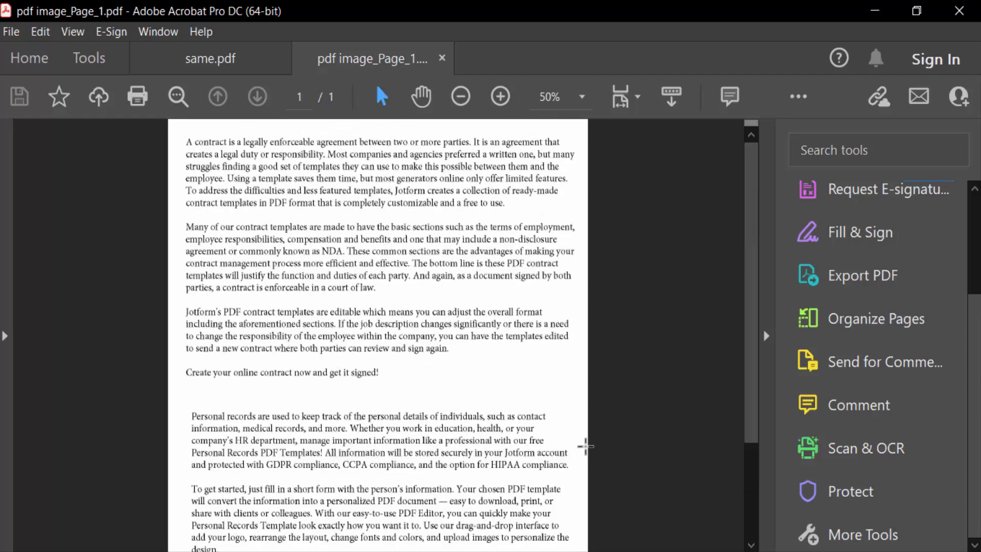
{"action": "scroll", "scroll_direction": "down", "scroll_amount": 3}
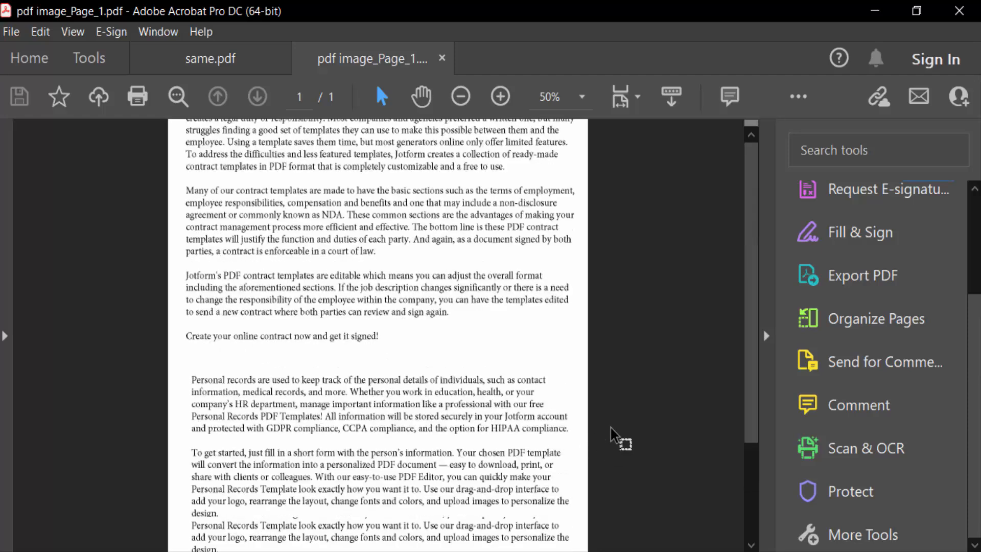
Step: Visit the Home recent-files list, then browse the Tools catalog down and back to Create & Edit
{"action": "left_click", "coordinate": [29, 57]}
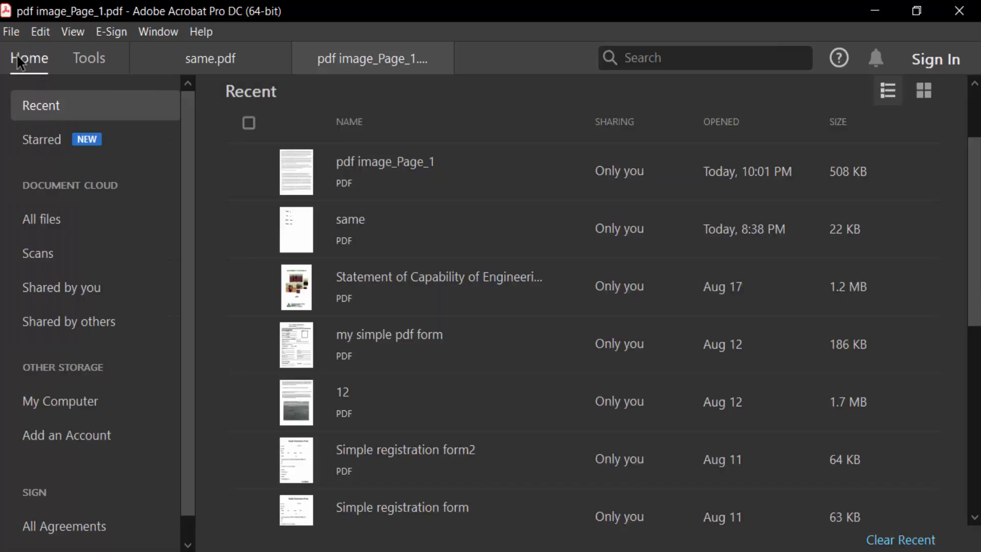
{"action": "left_click", "coordinate": [89, 58]}
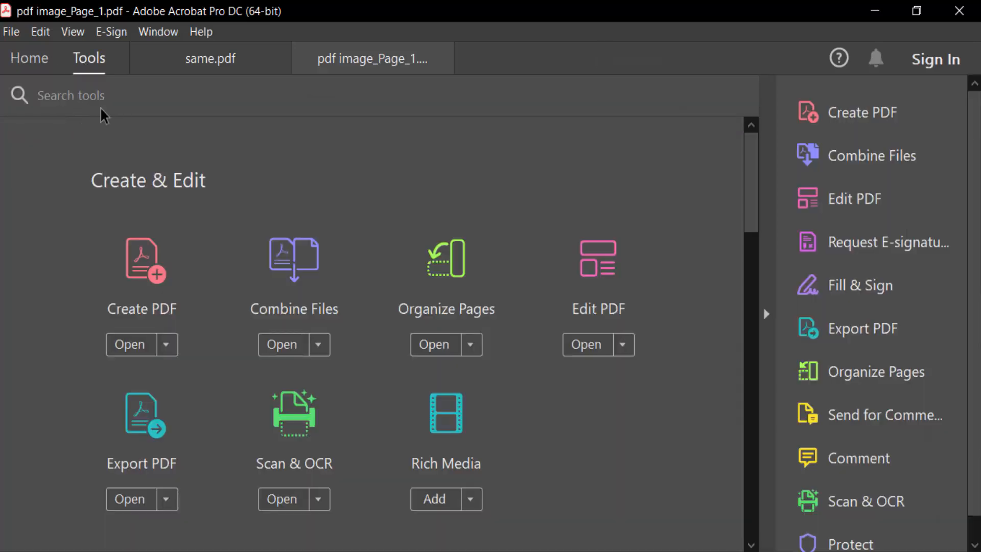
{"action": "scroll", "scroll_direction": "down", "scroll_amount": 3}
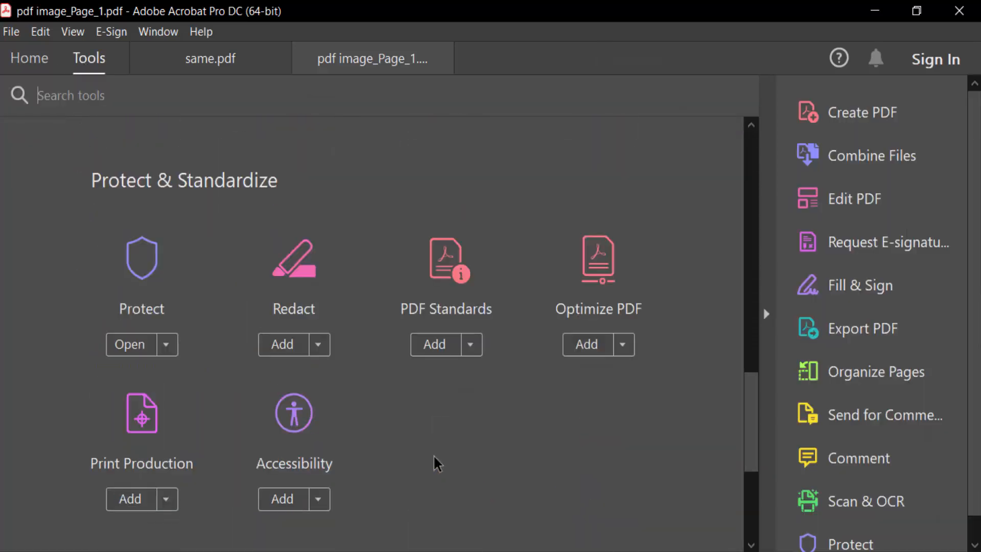
{"action": "scroll", "scroll_direction": "down", "scroll_amount": 3}
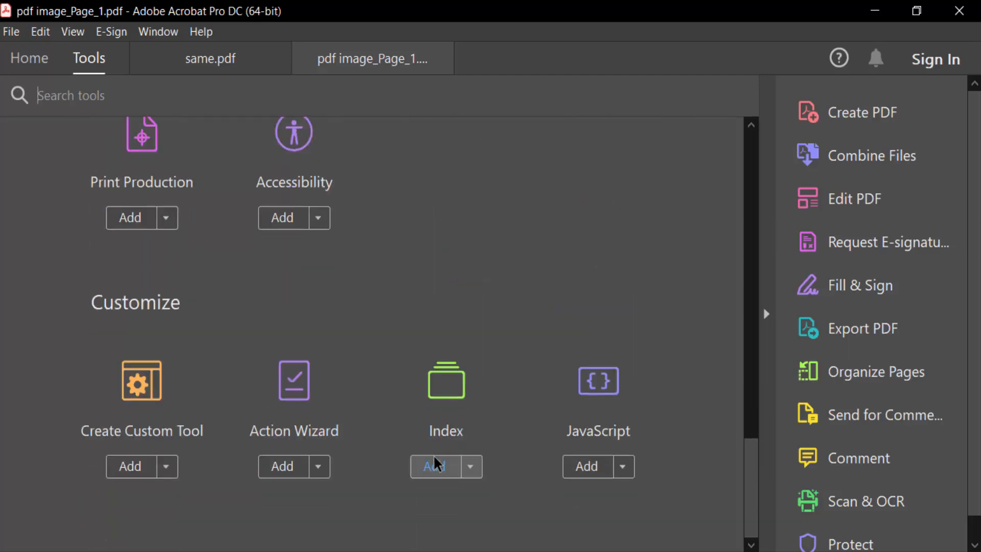
{"action": "scroll", "scroll_direction": "up", "scroll_amount": 3}
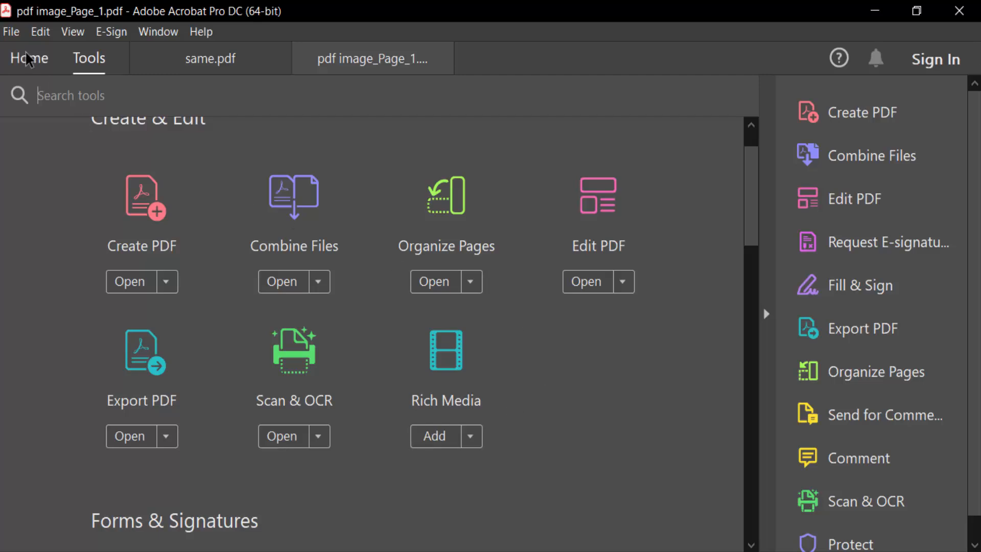
Step: Return to the Home screen's Recent files list in the dark theme
{"action": "left_click", "coordinate": [29, 58]}
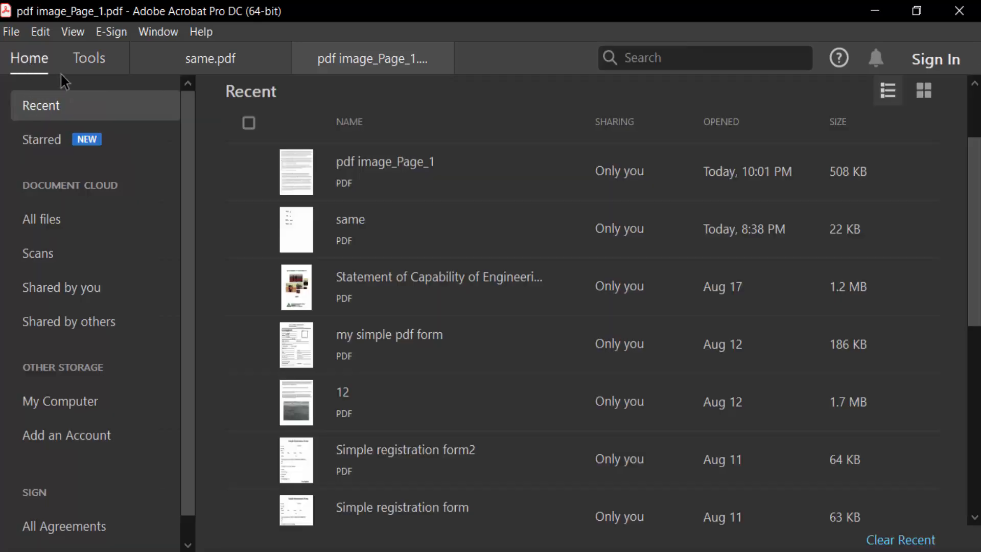
{"action": "mouse_move", "coordinate": [874, 494]}
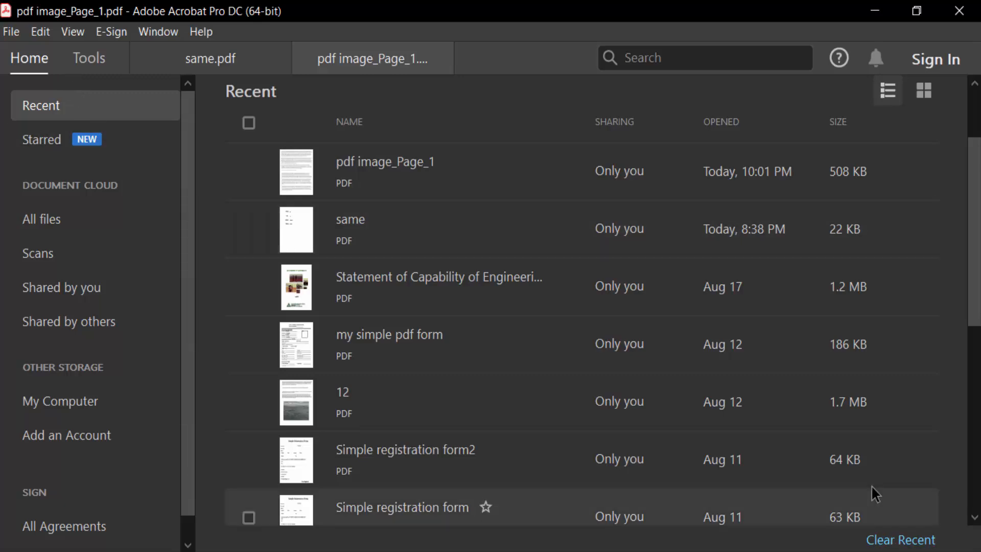